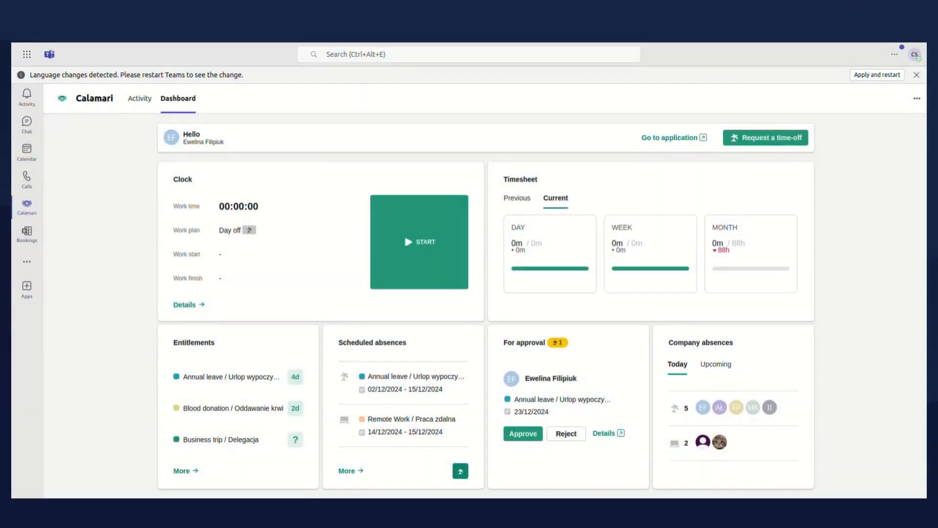
- Request annual leave for 17 December 2024 and apply it for approval
{"action": "left_click", "coordinate": [765, 137]}
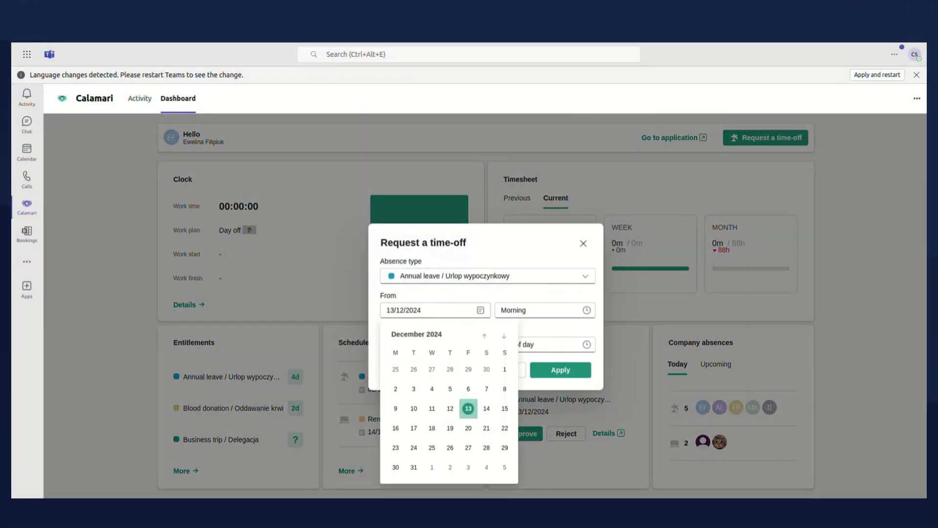
{"action": "left_click", "coordinate": [414, 428]}
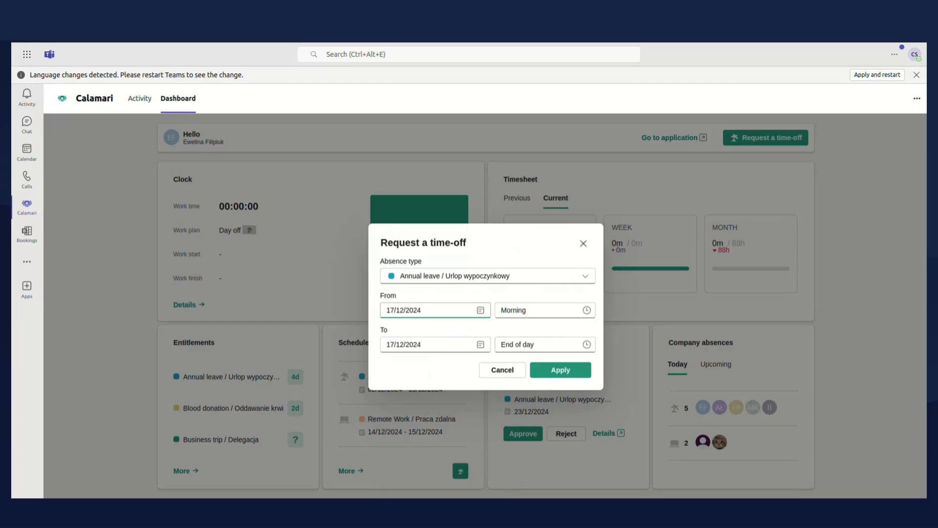
{"action": "left_click", "coordinate": [544, 344]}
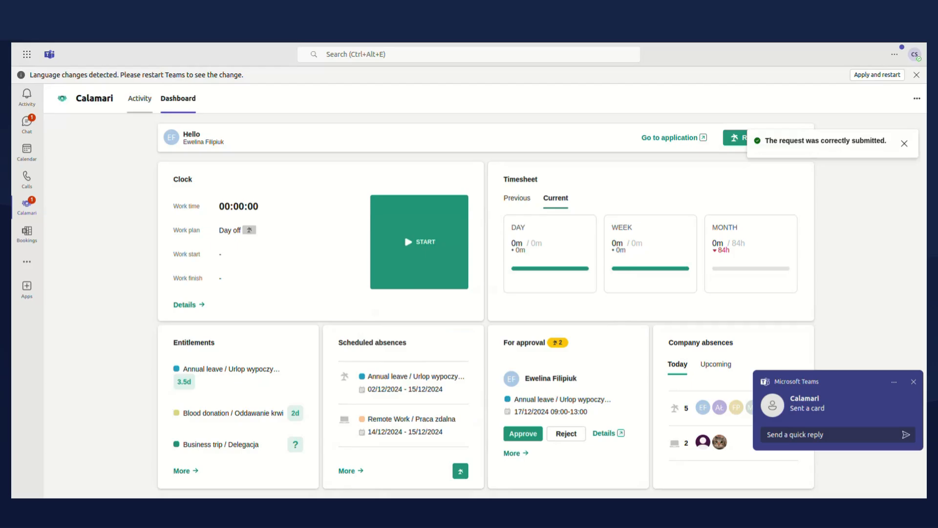
- Check the request notification, then show the 2024 entitlements with annual leave at 3.5 days
{"action": "left_click", "coordinate": [139, 98]}
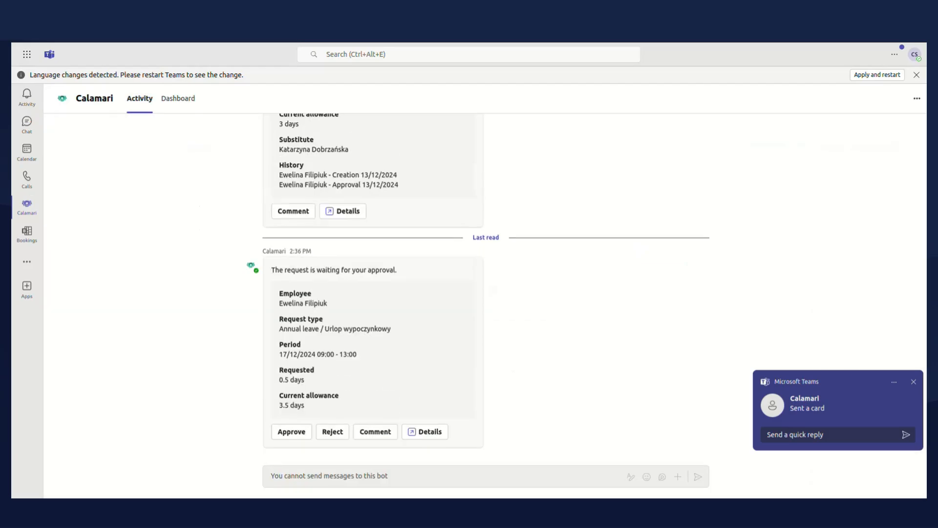
{"action": "left_click", "coordinate": [291, 432]}
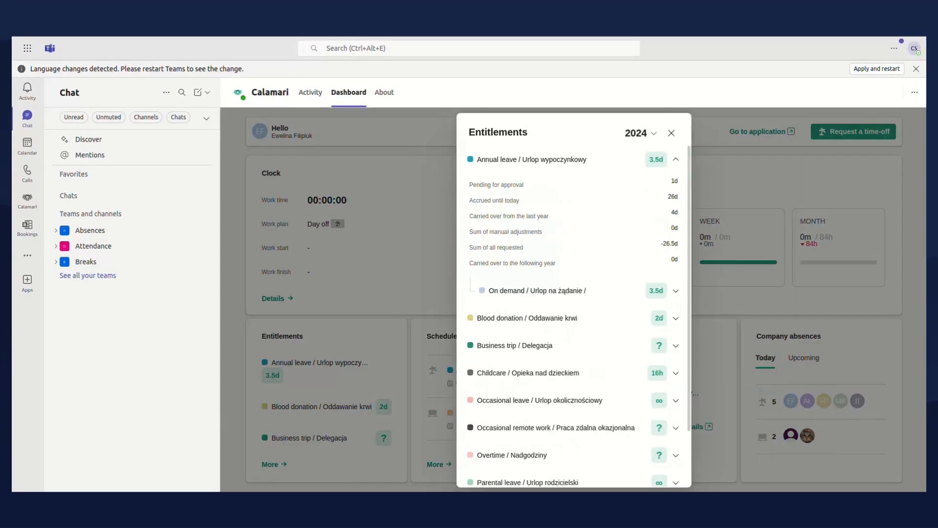
- Show the full scheduled absences list, then return to the dashboard
{"action": "left_click", "coordinate": [671, 133]}
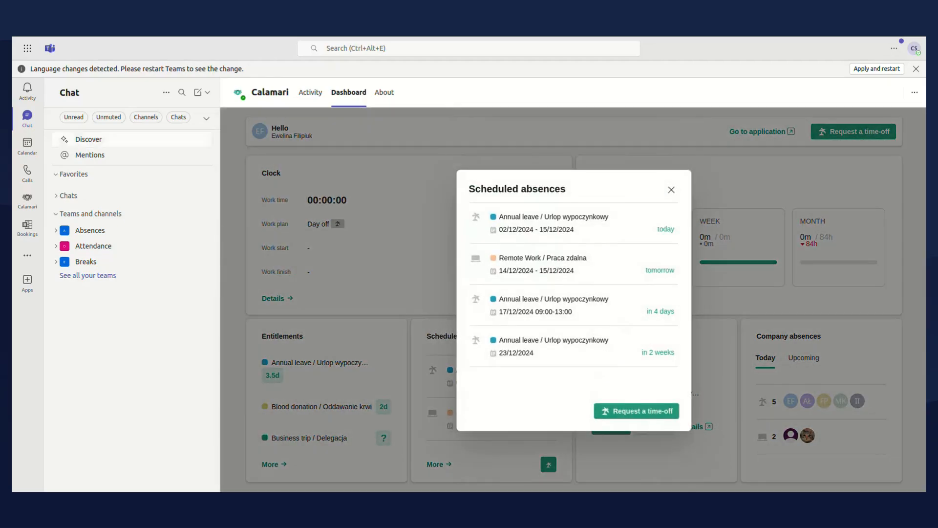
{"action": "left_click", "coordinate": [671, 189]}
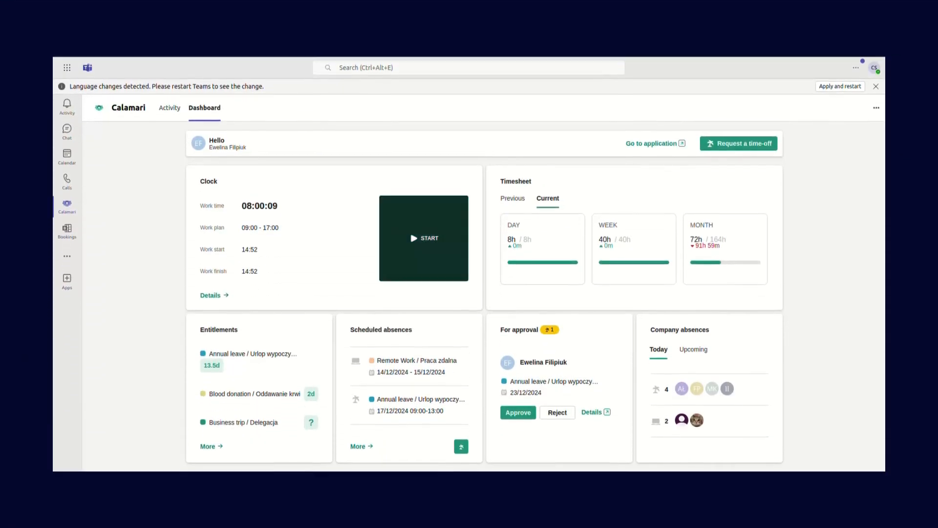
- Take a break, resume, stop the work clock at 8:00:16, and show last period's 32h timesheet
{"action": "left_click", "coordinate": [424, 238]}
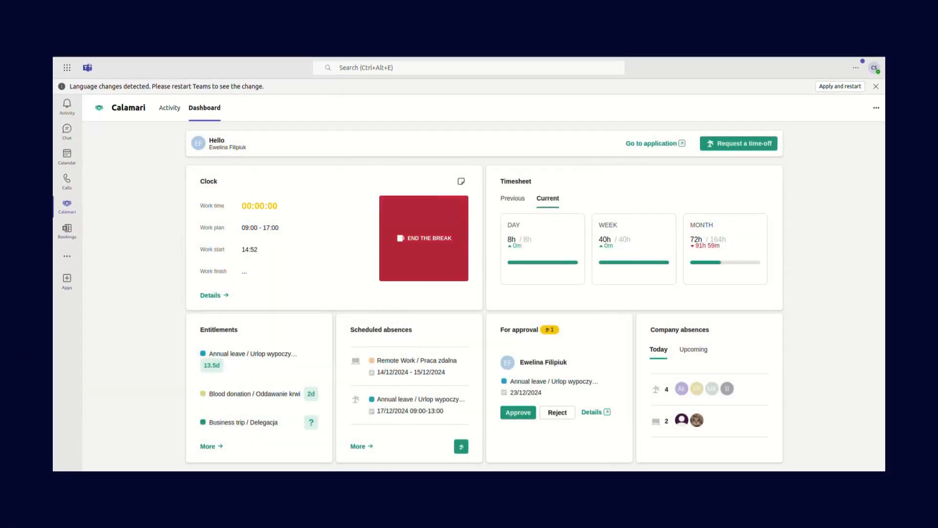
{"action": "left_click", "coordinate": [424, 238]}
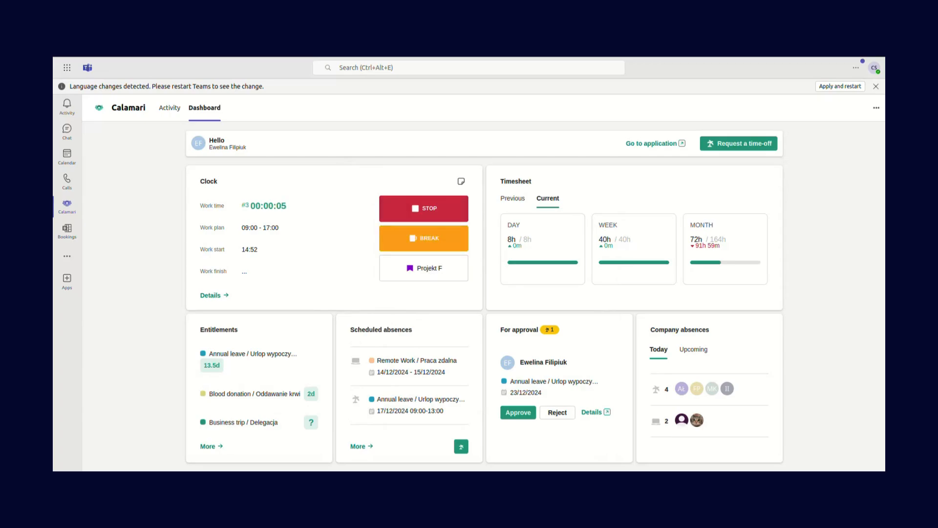
{"action": "left_click", "coordinate": [424, 208]}
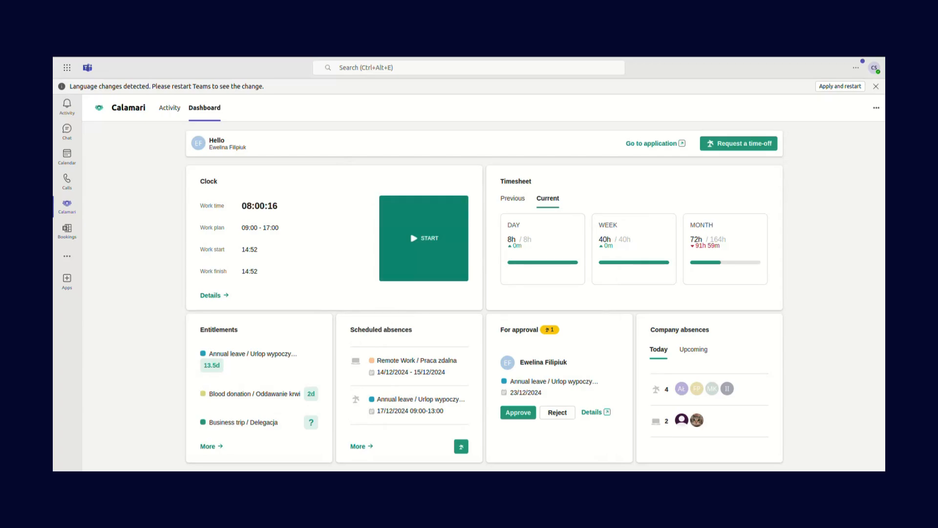
{"action": "left_click", "coordinate": [512, 198]}
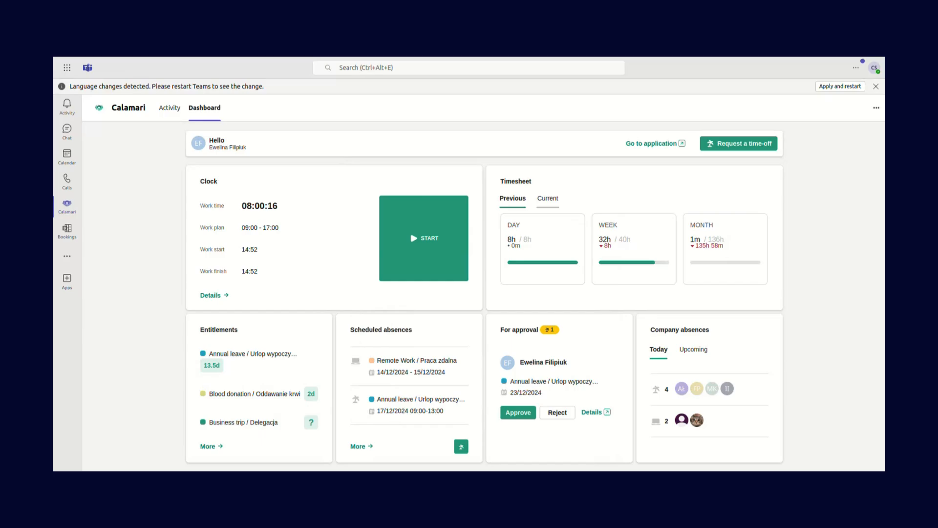